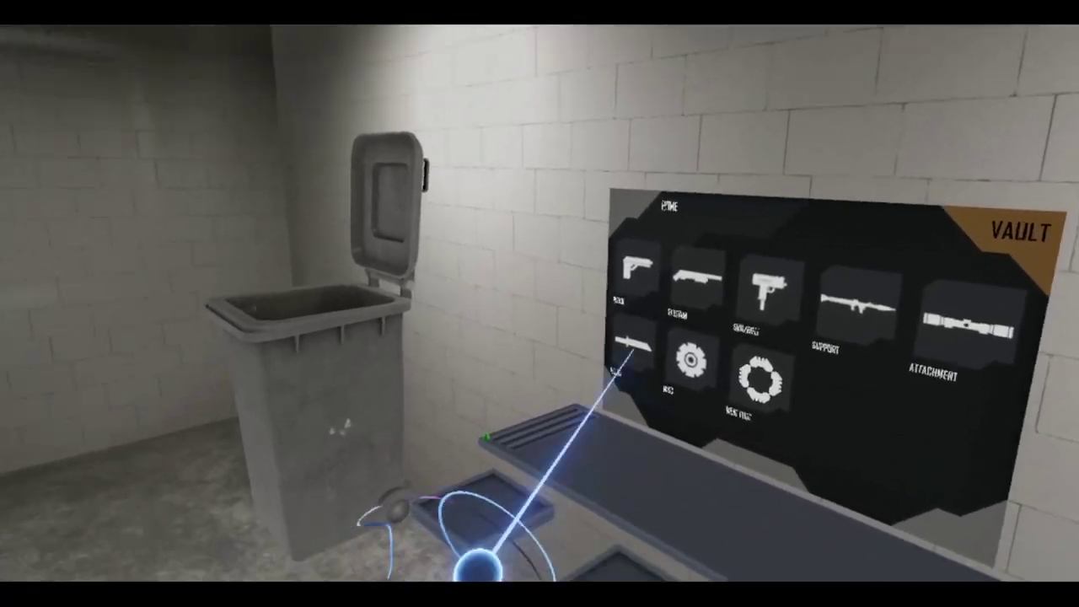
Browse the vault's muzzle device attachments and spawn a suppressor from the last page
click(968, 325)
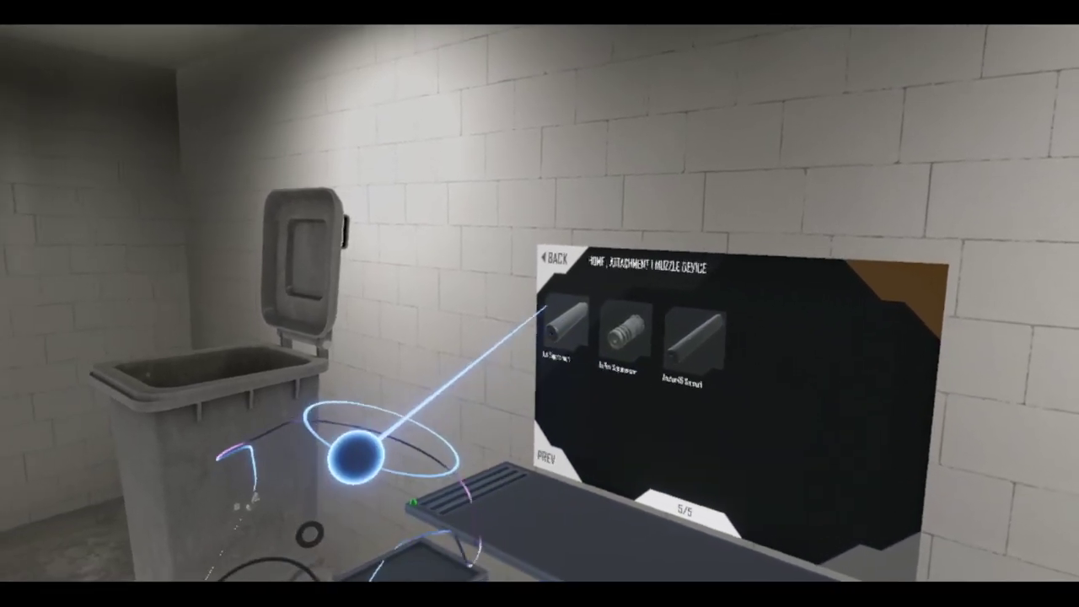
click(624, 337)
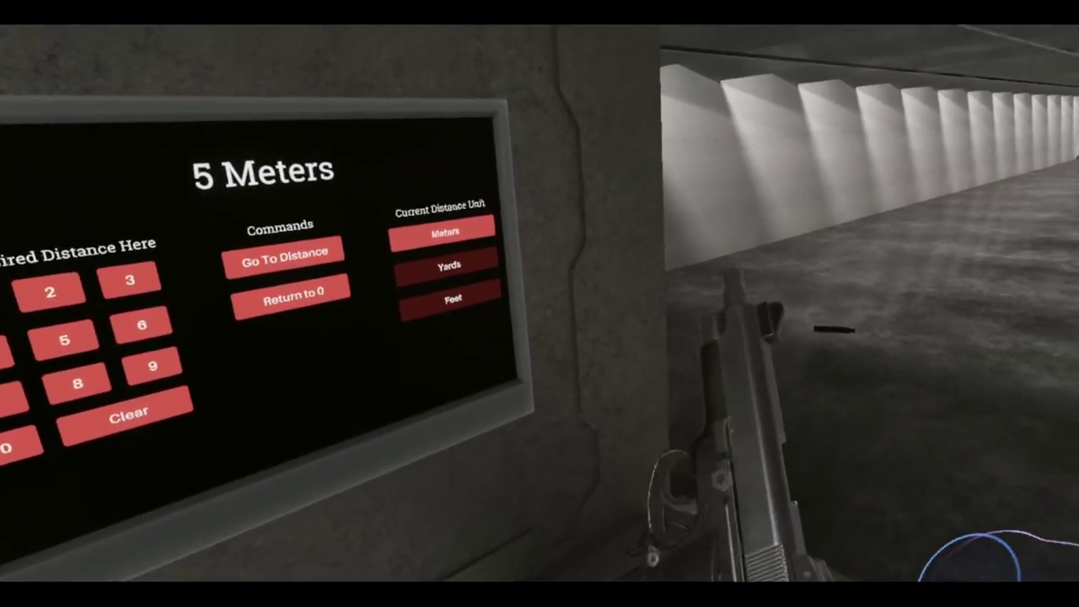
mouse_move(540, 303)
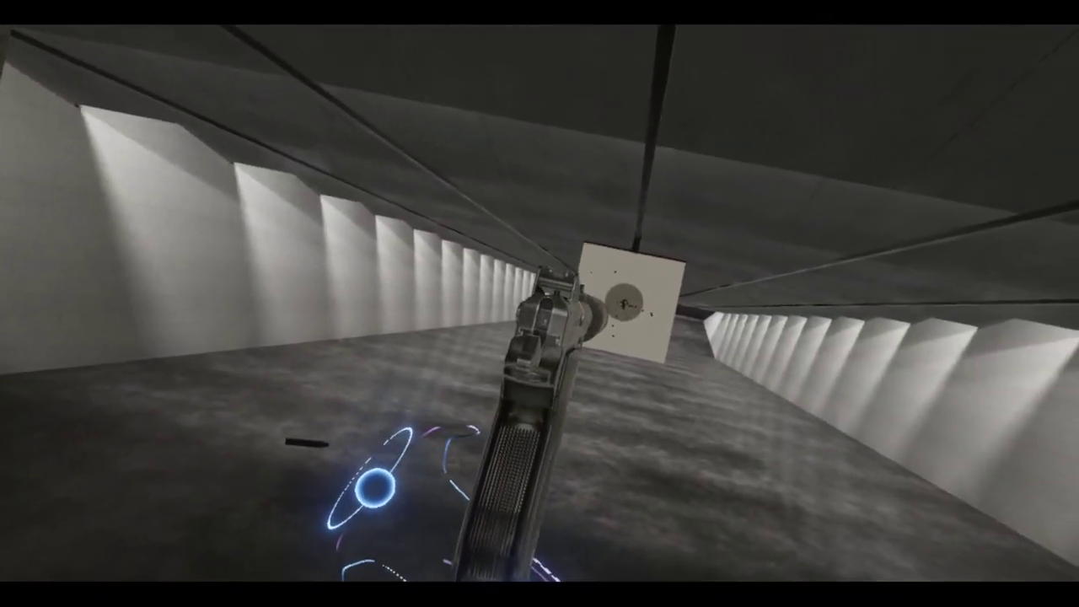
Fit the long suppressor onto the pistol's muzzle and face the tables
click(539, 337)
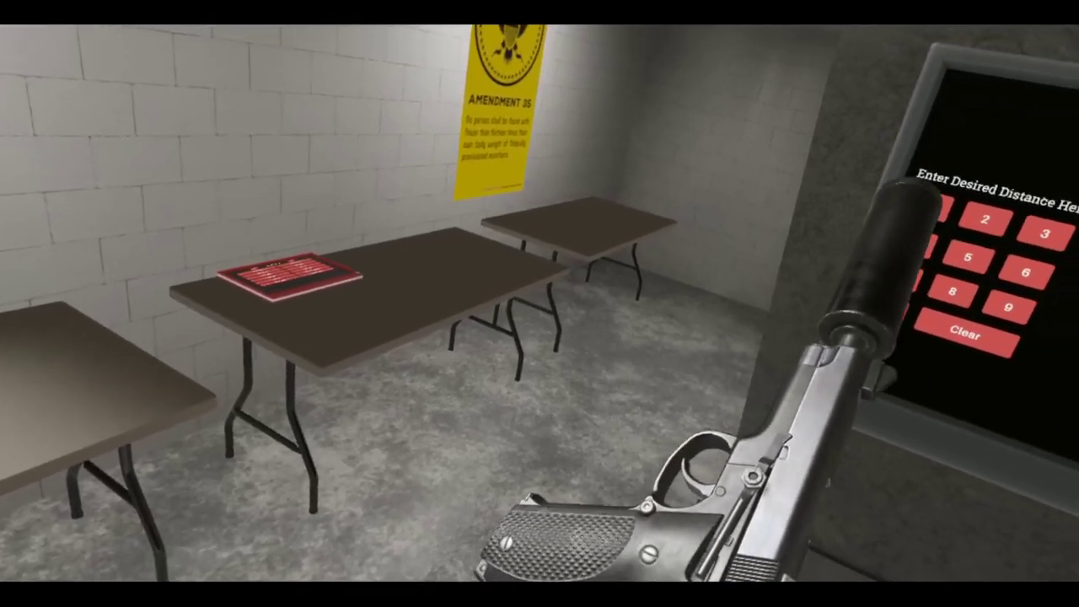
mouse_move(540, 304)
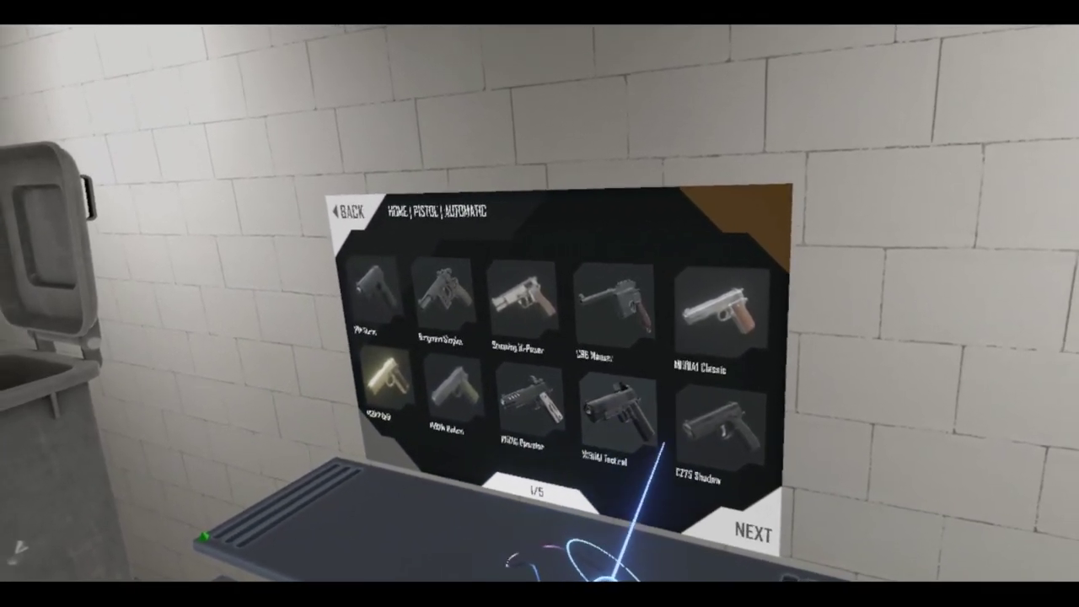
Open the Pistol > Automatic list in the item spawner
click(611, 417)
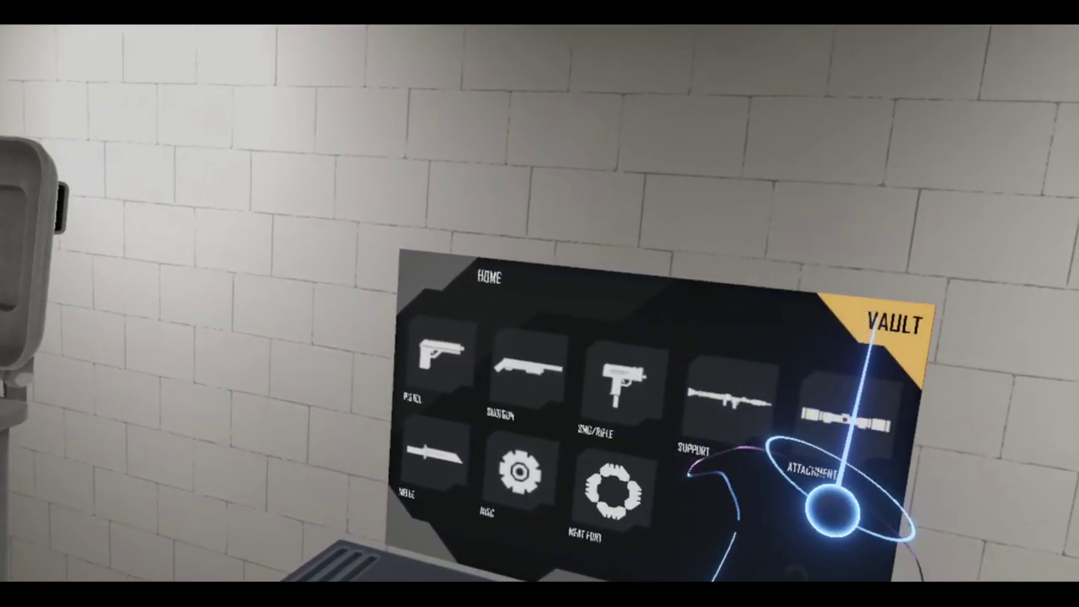
Return the item spawner to its home page of weapon categories
click(892, 323)
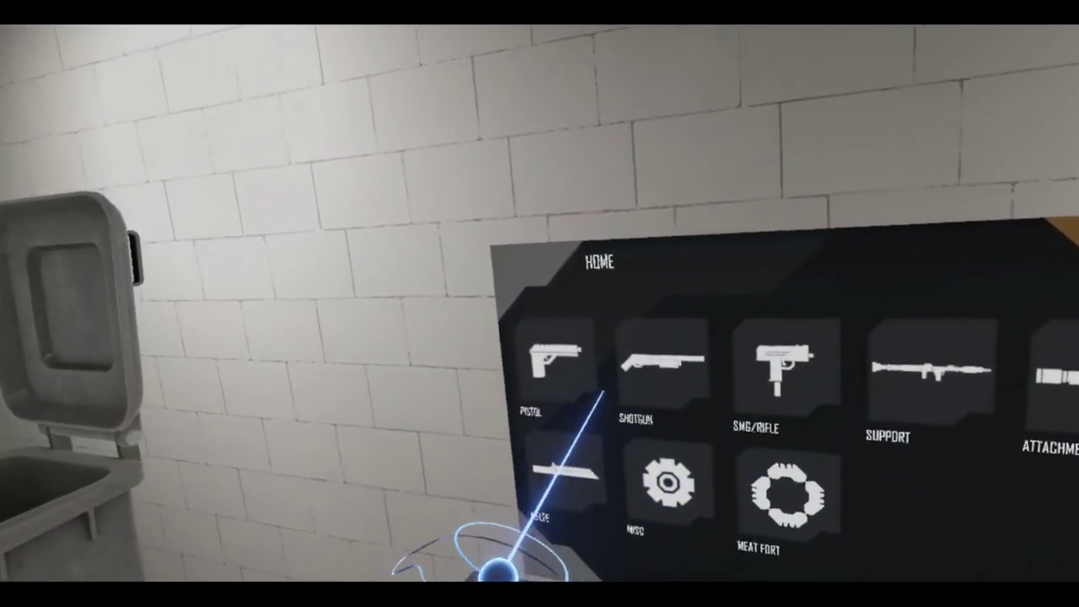
click(770, 371)
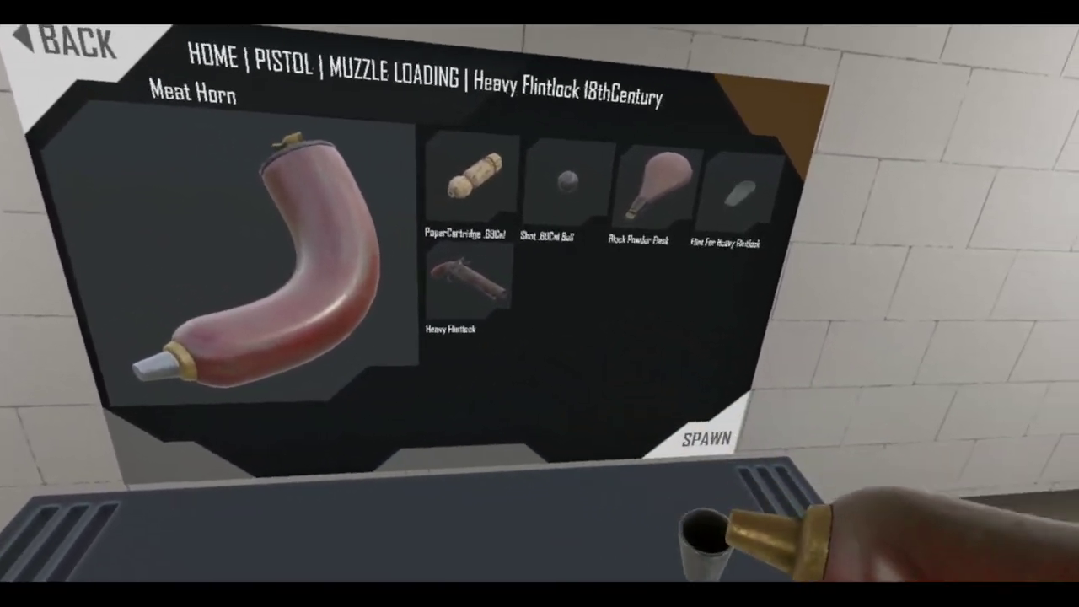
Select the Heavy Flintlock 18thCentury thumbnail after taking the Meat Horn
click(466, 291)
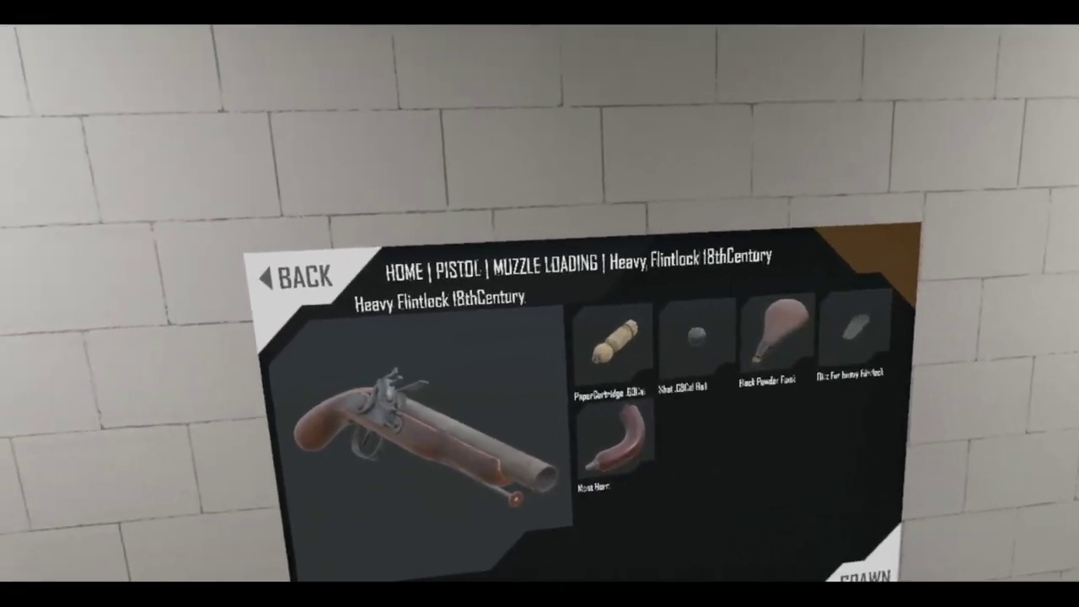
Go from HOME to Support > Machine Gun and show the M134 Portable Minigun
click(291, 276)
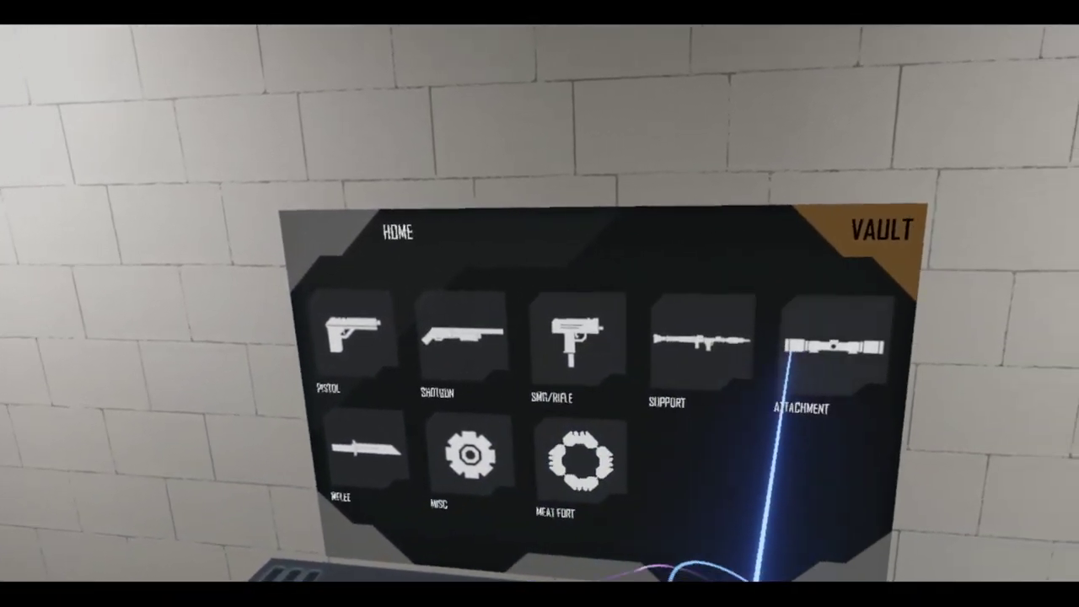
click(683, 350)
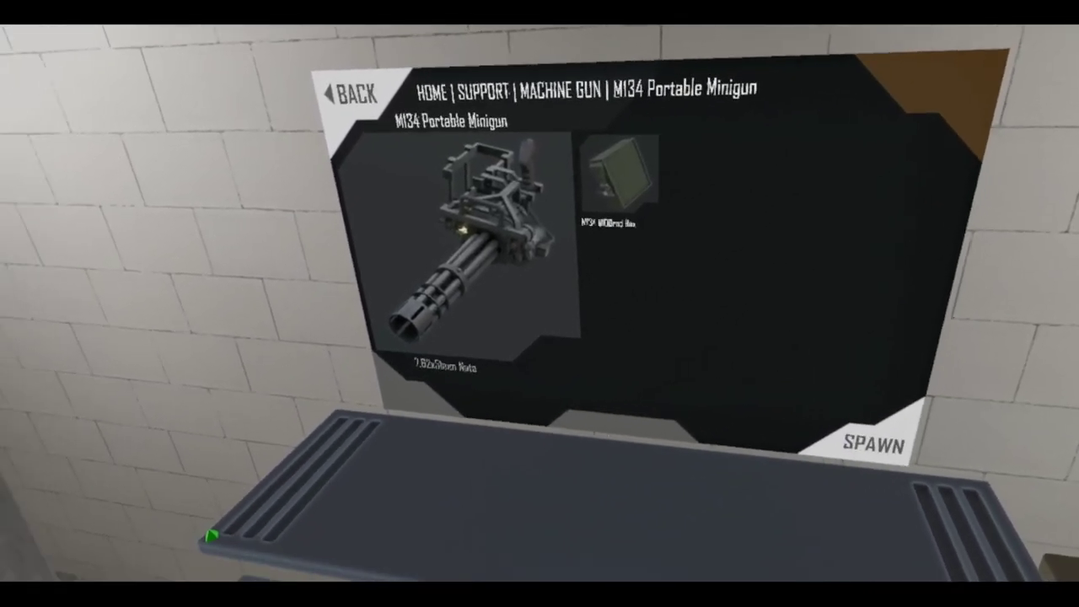
Spawn the M134 Portable Minigun and hold it beside the trash bin
click(871, 444)
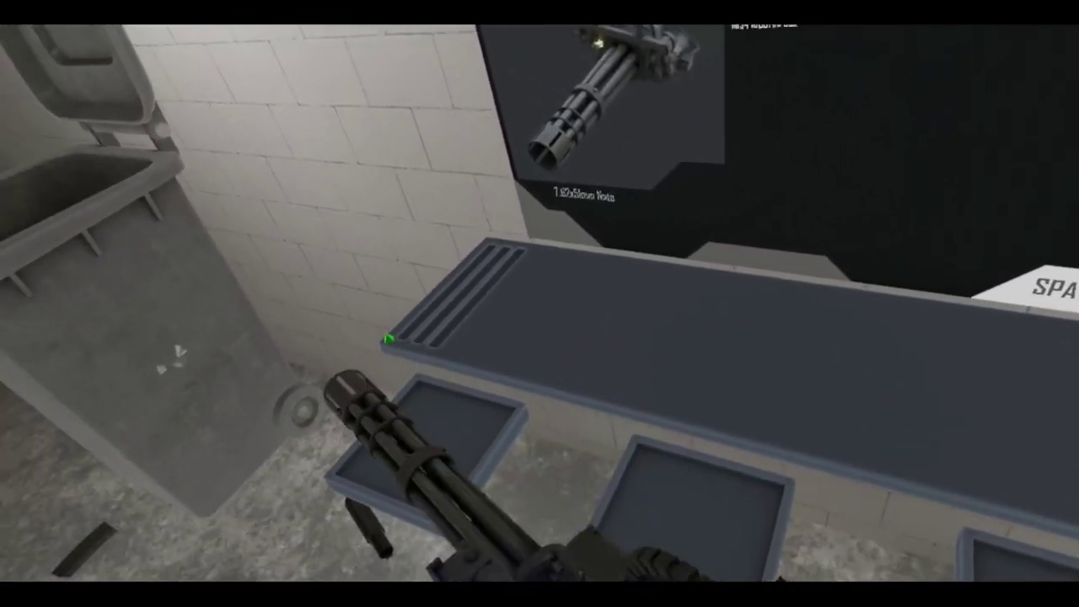
mouse_move(540, 304)
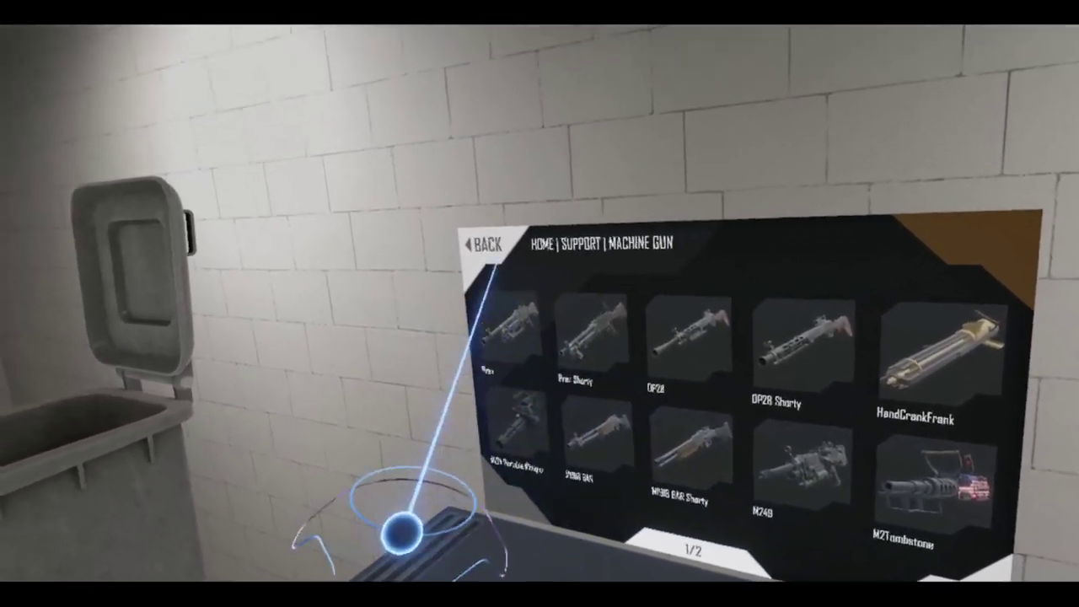
Back out of the machine gun pages to the spawner's HOME categories
click(489, 245)
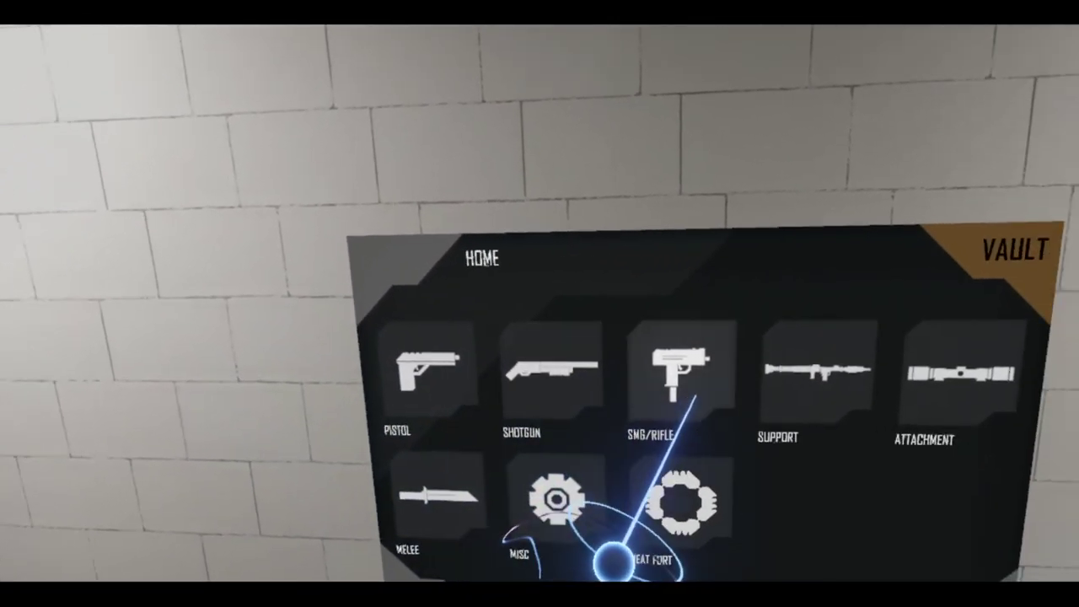
Choose Pistol on the home page to list its subcategories
click(671, 379)
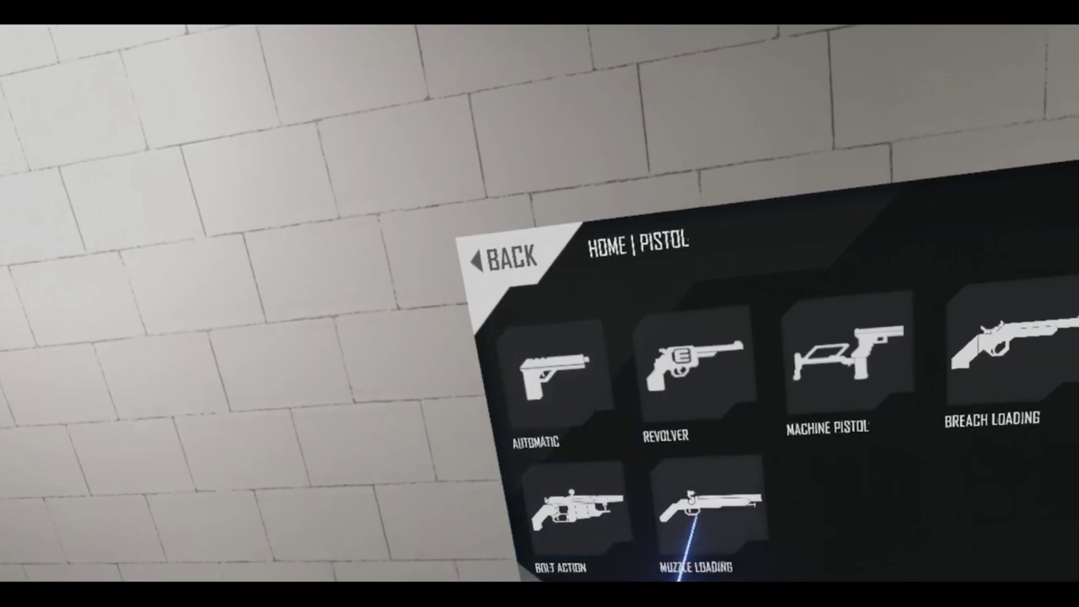
Open Muzzle Loading and show the Heavy Flintlock 18thCentury with its accessories
click(704, 519)
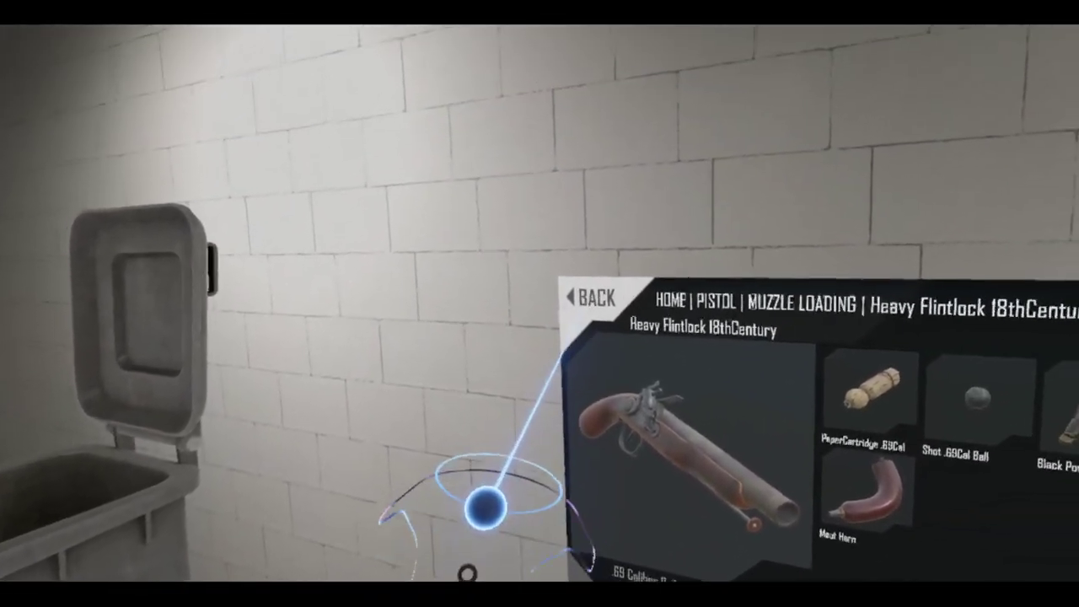
Reopen the M134 Portable Minigun page under Support > Machine Gun, then return to the vault home menu
click(595, 301)
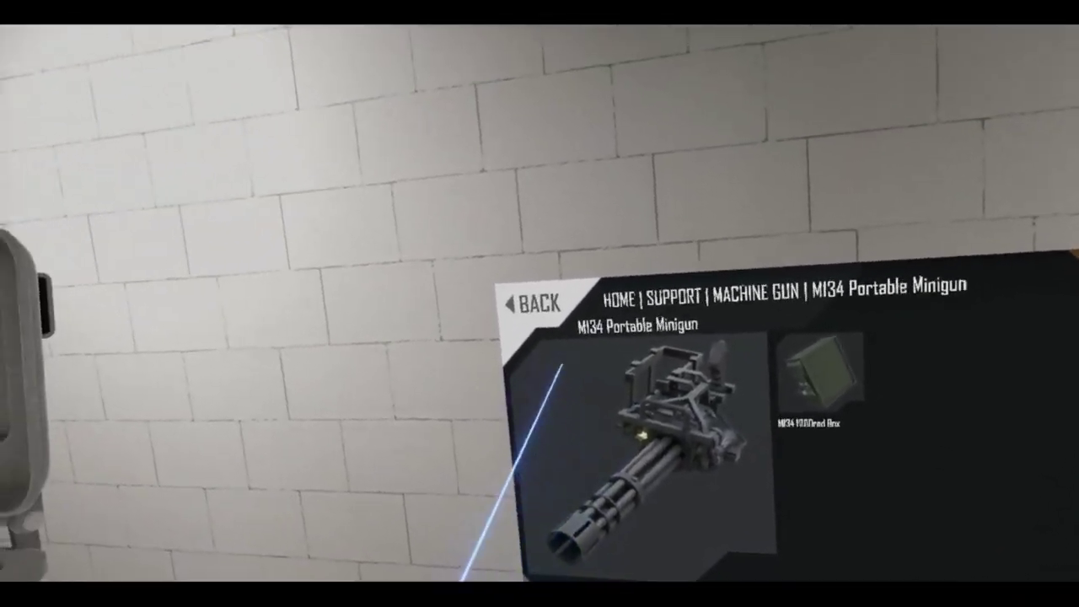
click(545, 302)
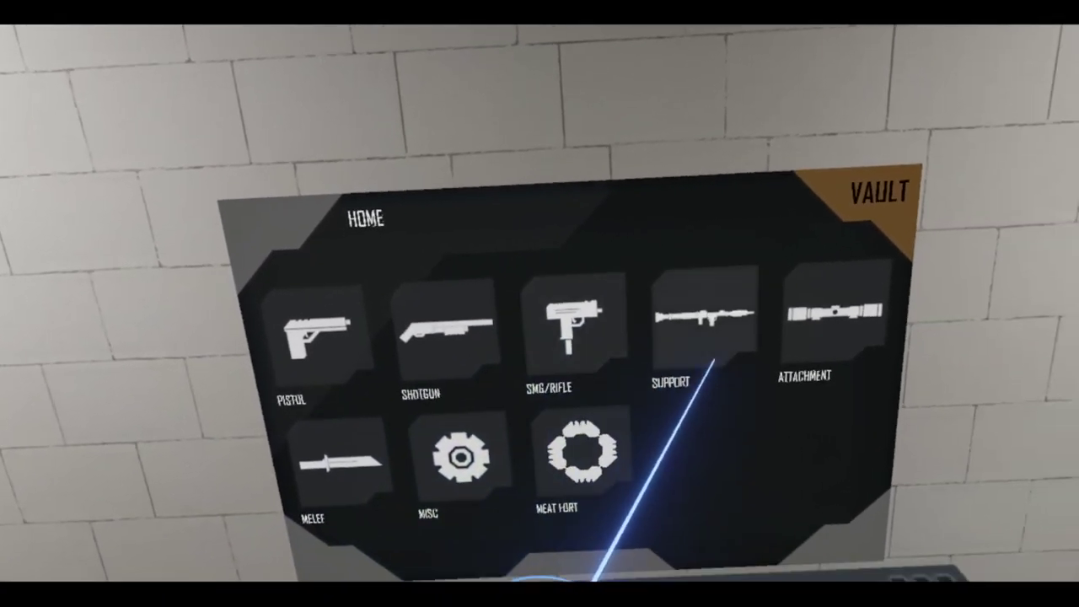
Browse SMG/Rifle > Anti-Materiel to list Hecate2, TripleRegret, Whizzbanger and M200
click(692, 329)
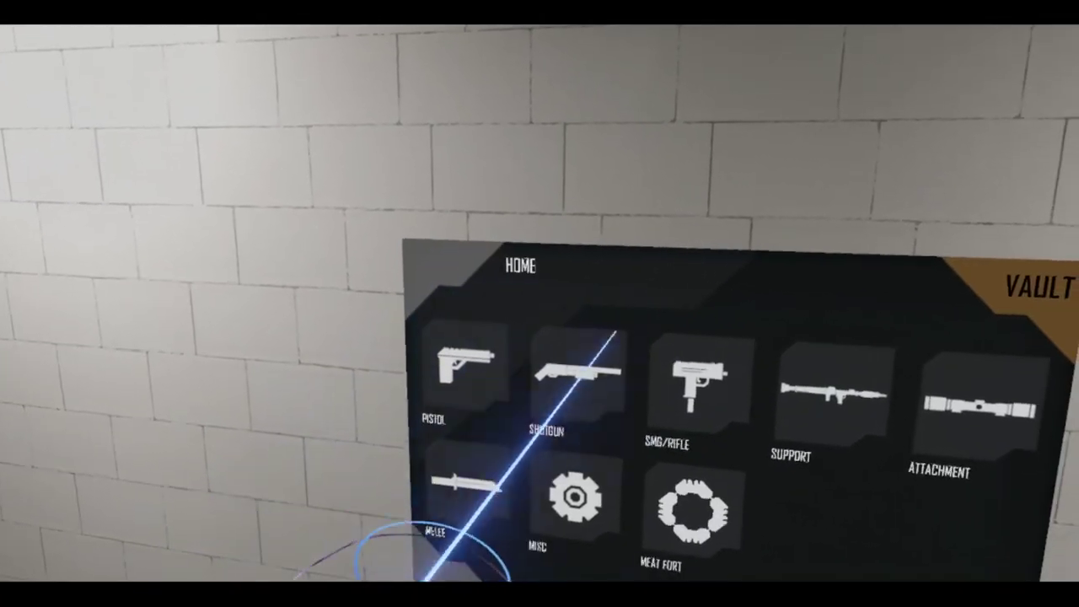
click(692, 388)
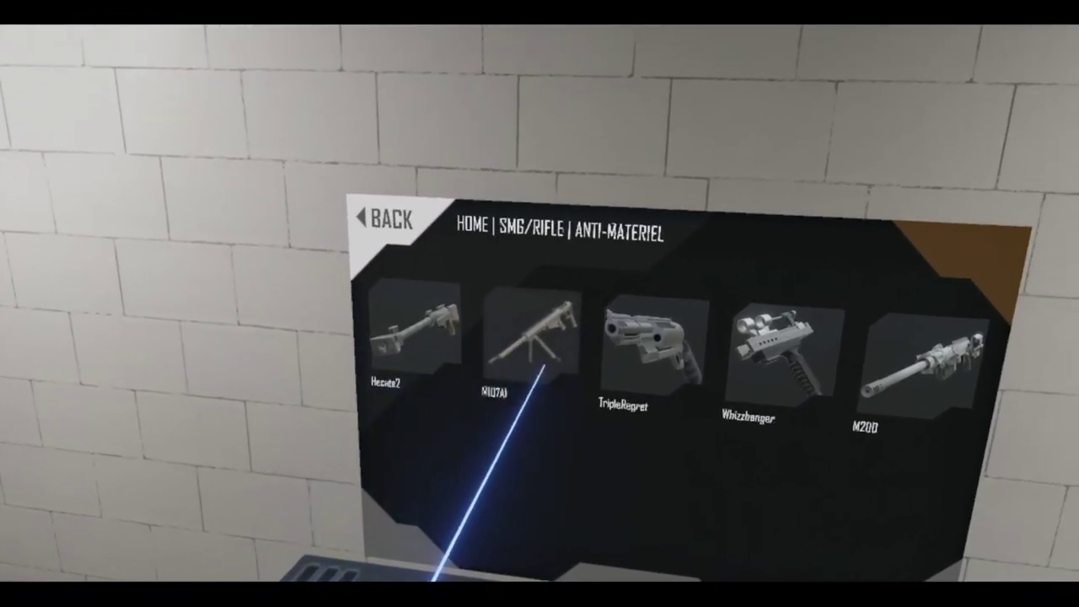
click(771, 354)
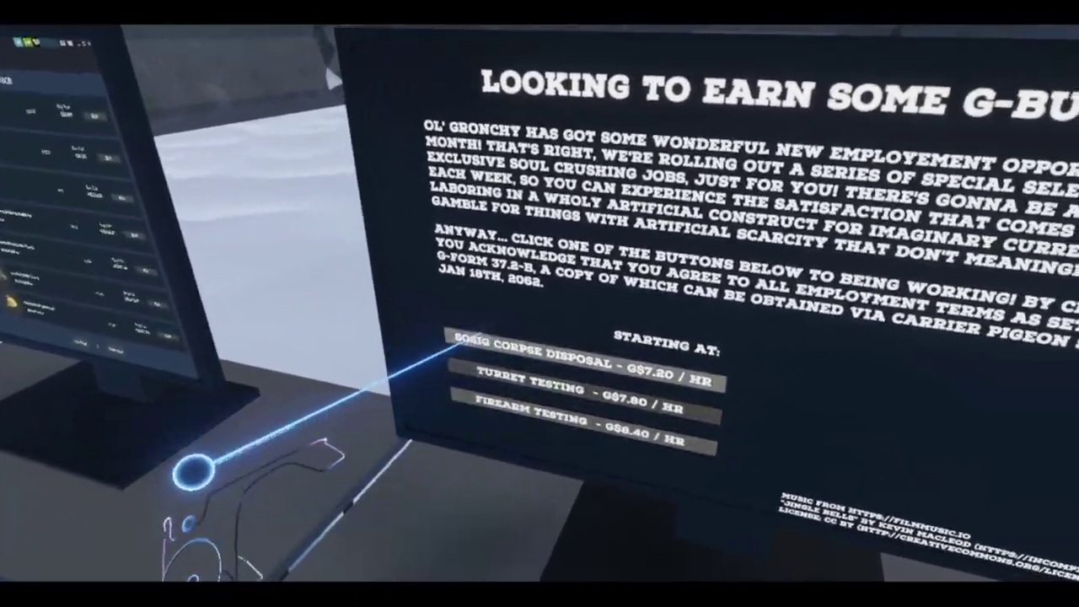
Start the Gronchy FIREARM TESTING job at G$8.40/hr, beginning cartridge sorting
click(580, 436)
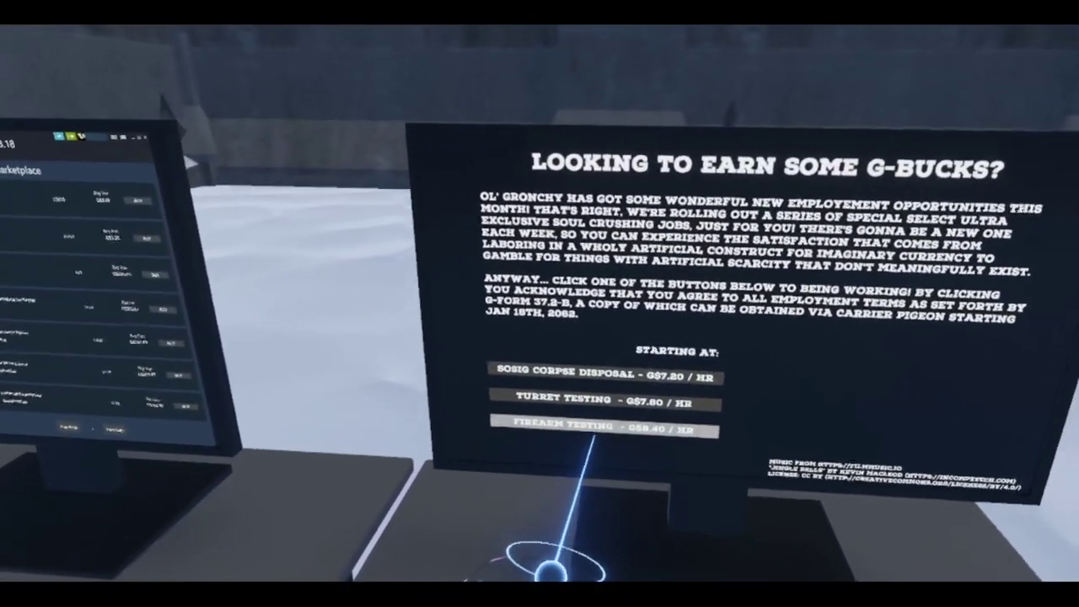
click(604, 425)
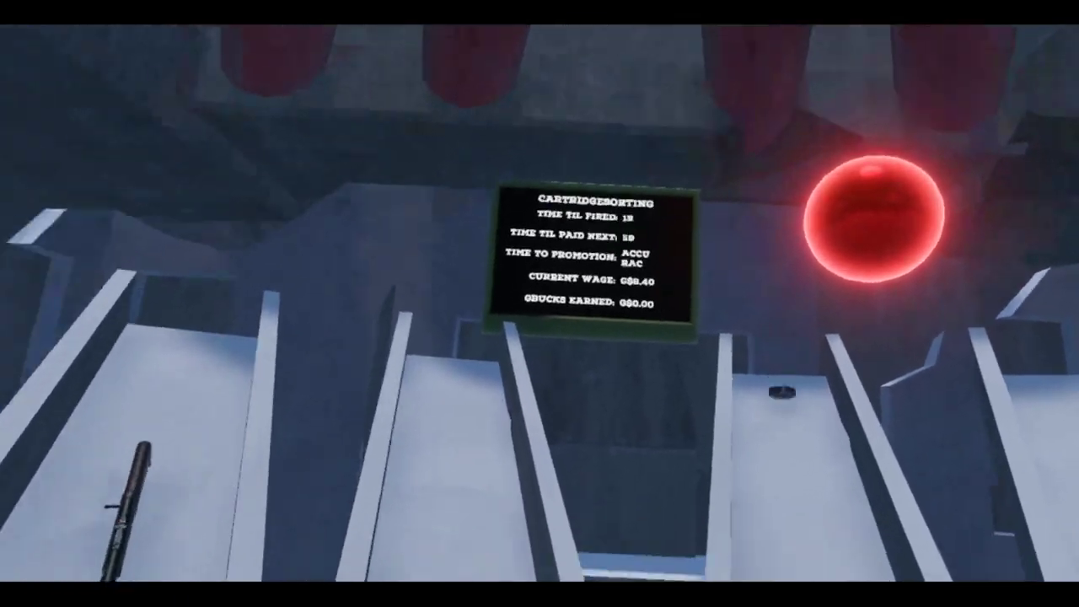